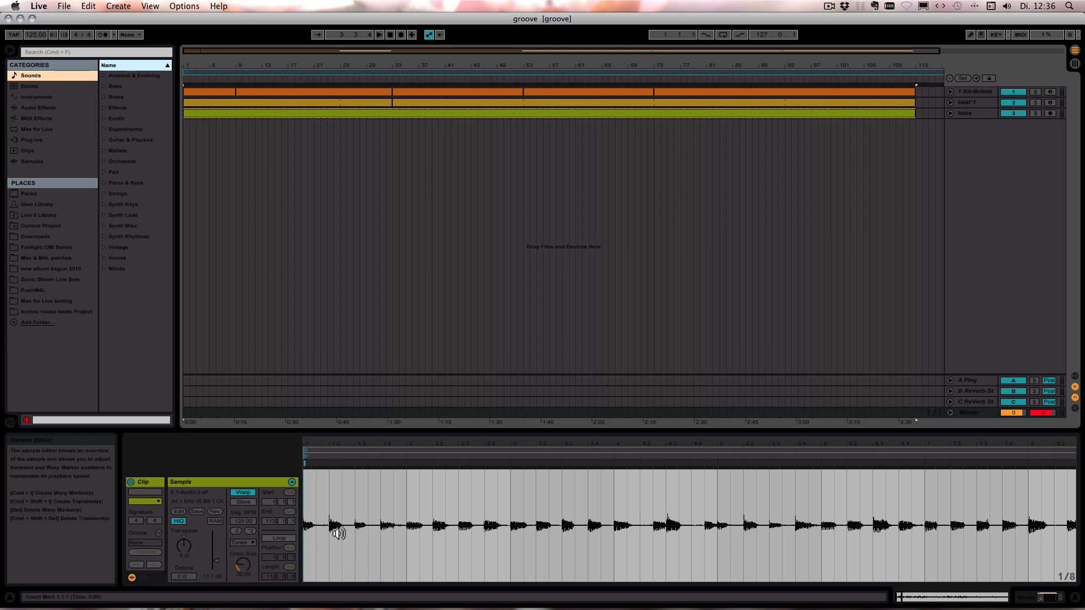
mouse_move(330, 550)
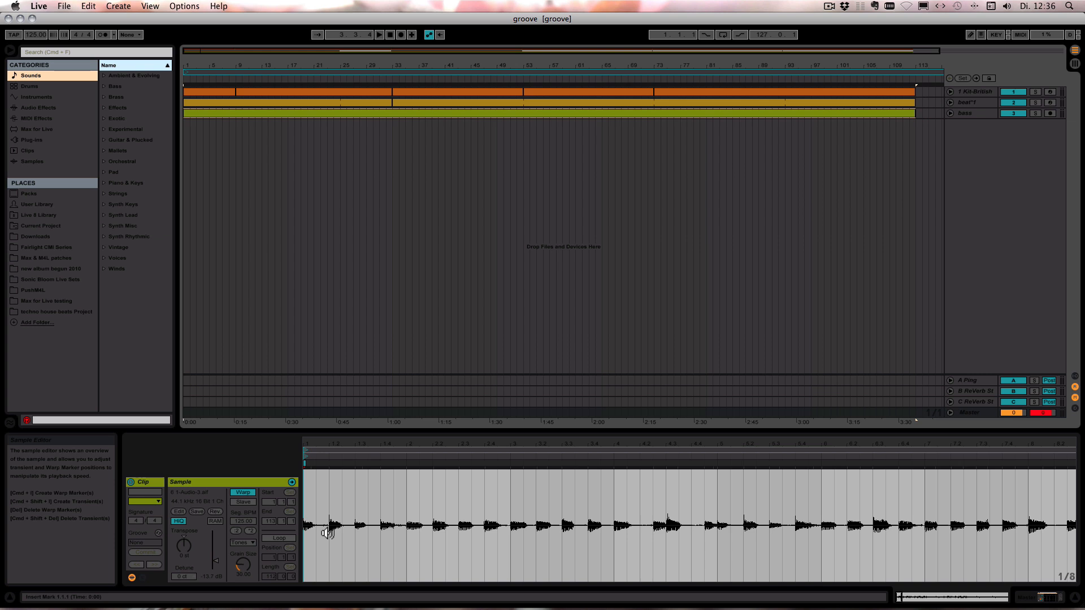
Start playback of the groove arrangement from the transport bar.
left_click(383, 35)
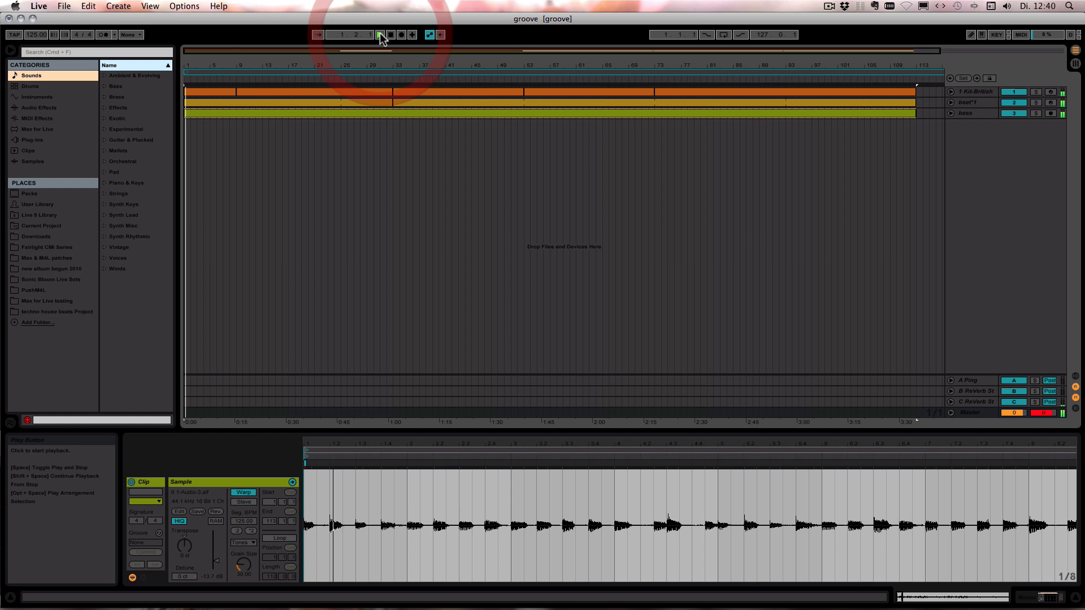
left_click(378, 35)
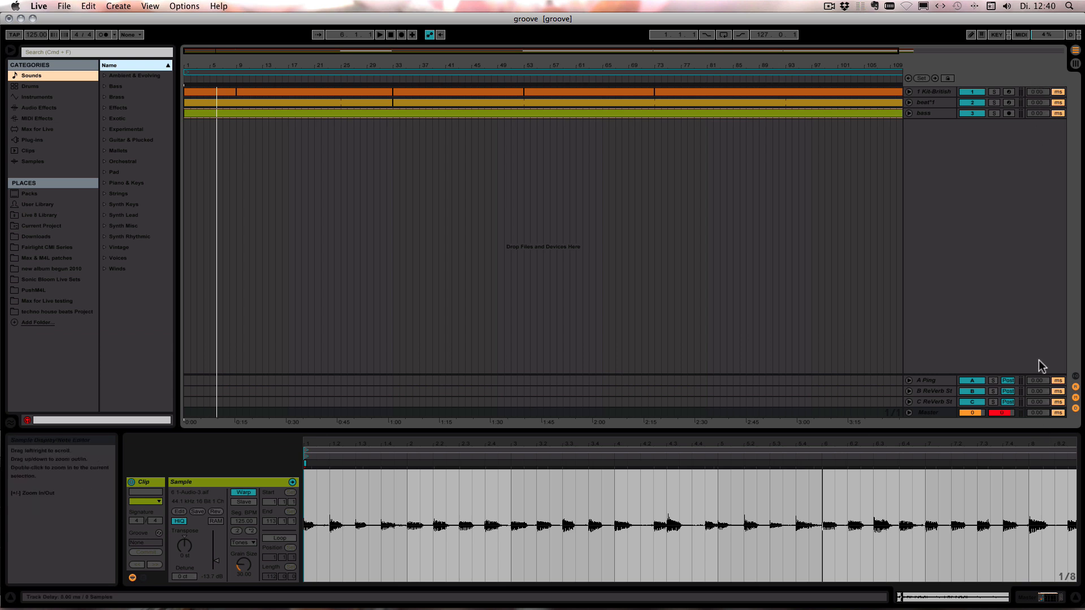
mouse_move(1060, 103)
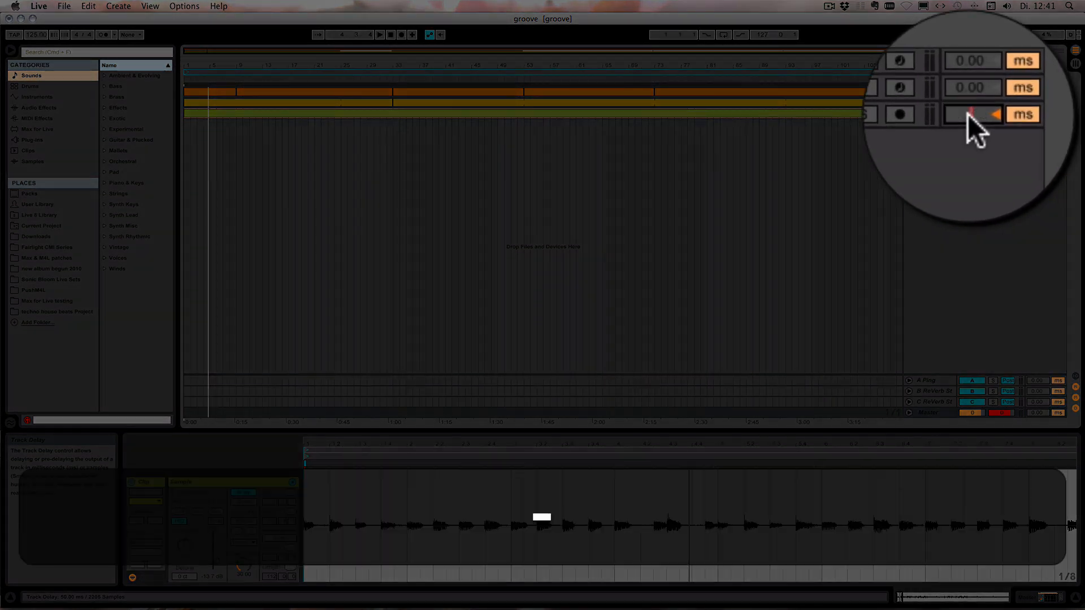
left_click_drag(972, 114, 972, 131)
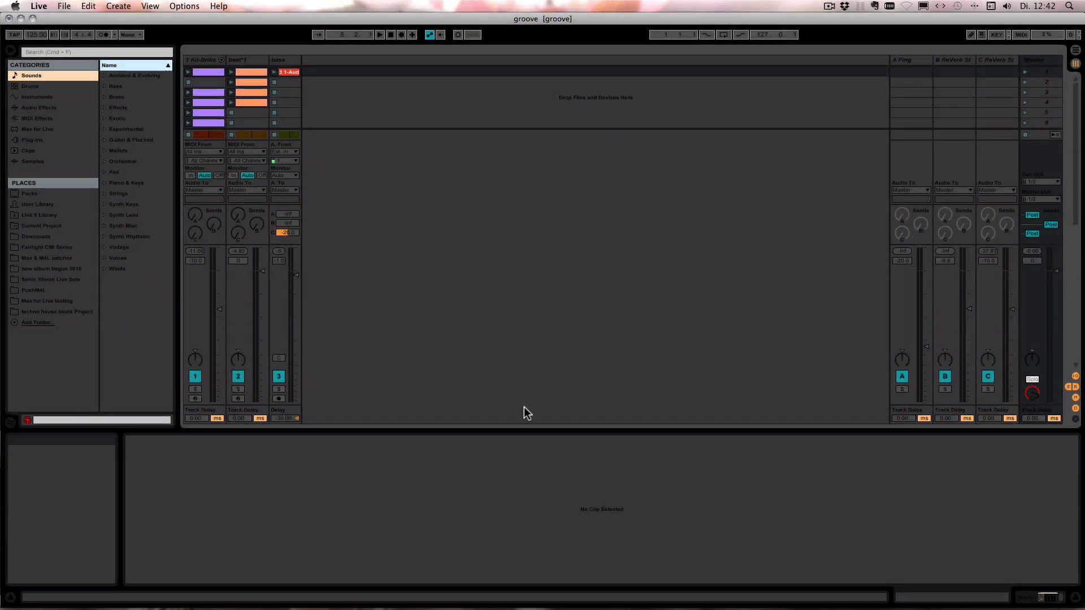
mouse_move(291, 419)
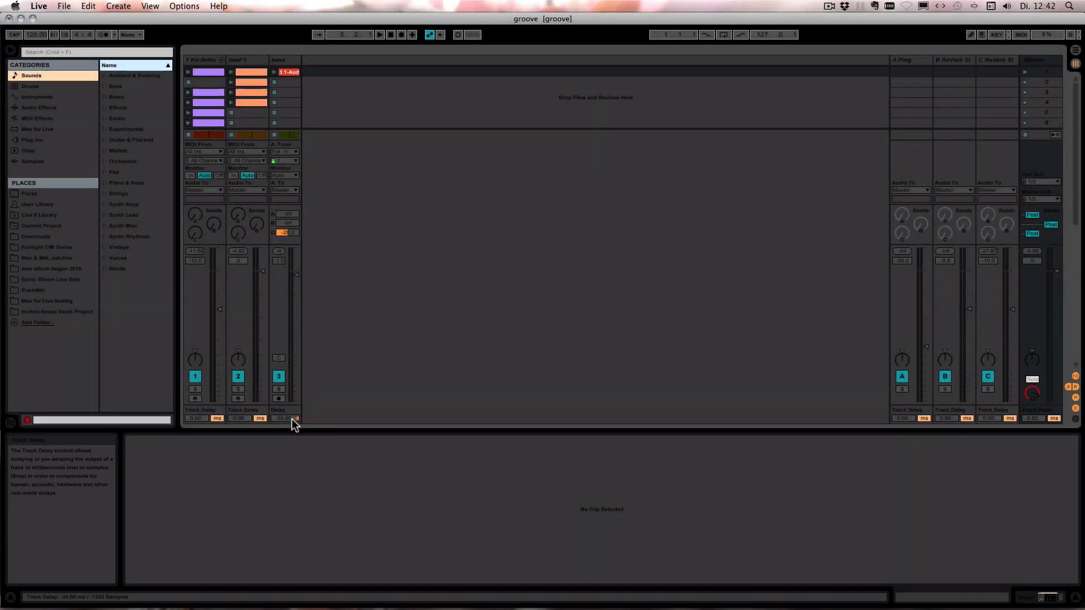